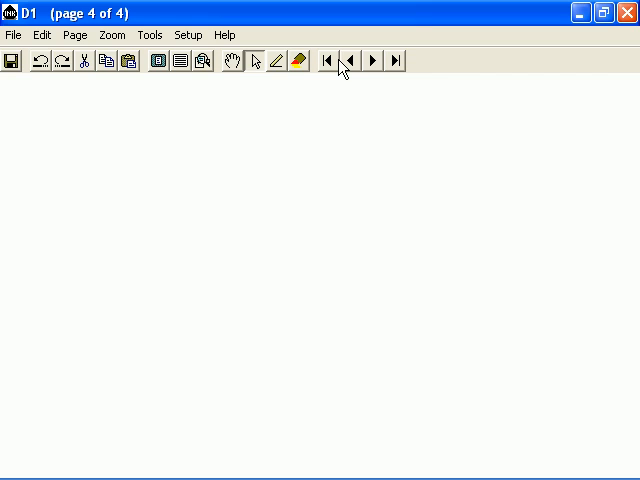
mouse_move(256, 63)
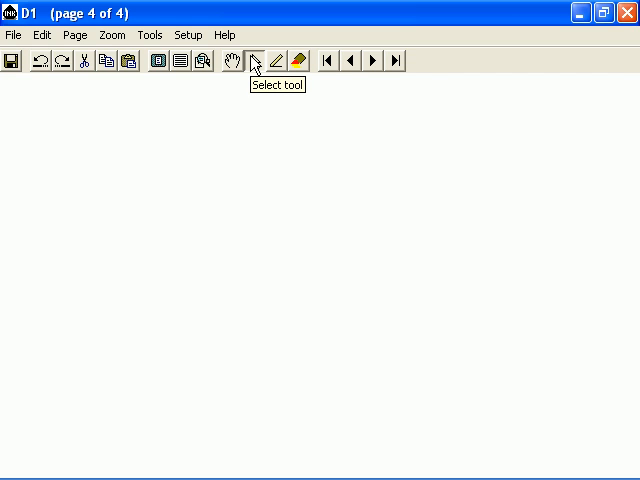
mouse_move(158, 108)
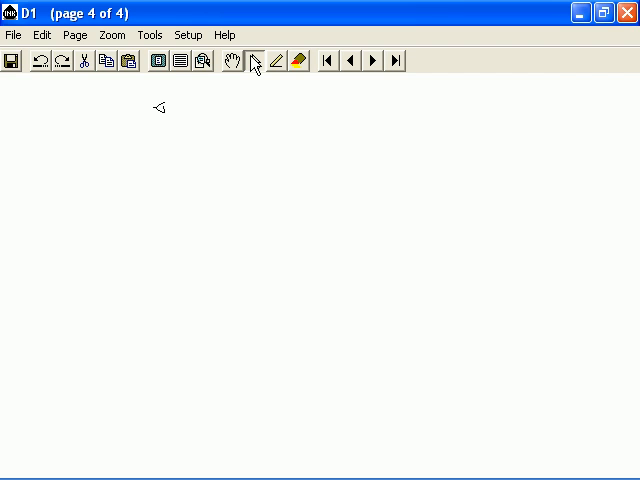
- Draw a double-headed 0 Hz to 4000 Hz arrow, write 4000 - 0 = 4000 Hz and label it Voice Grade Bandwidth
drag(155, 108, 356, 106)
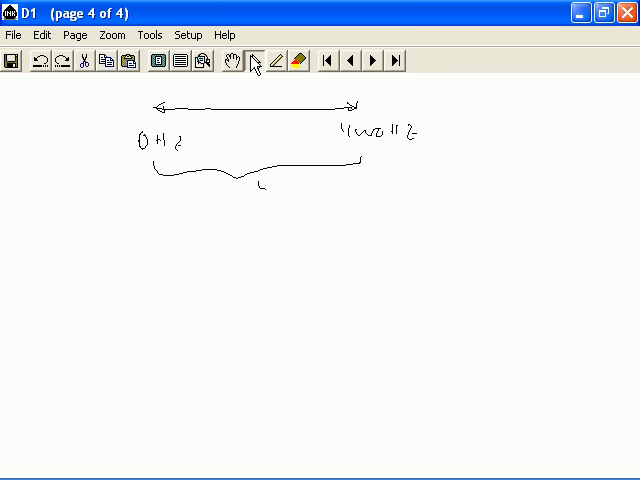
drag(255, 190, 360, 190)
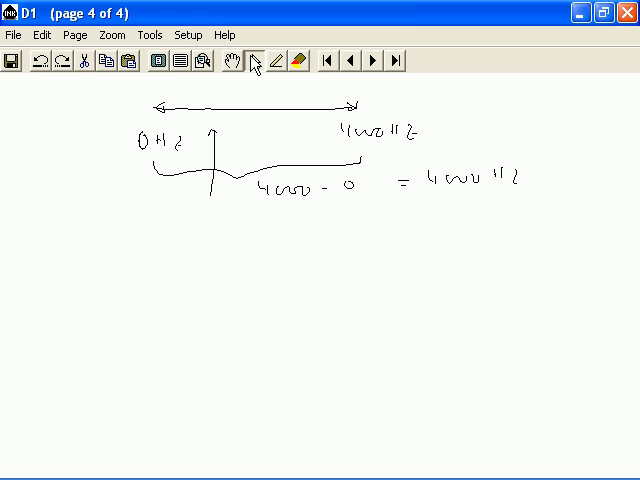
drag(148, 210, 202, 218)
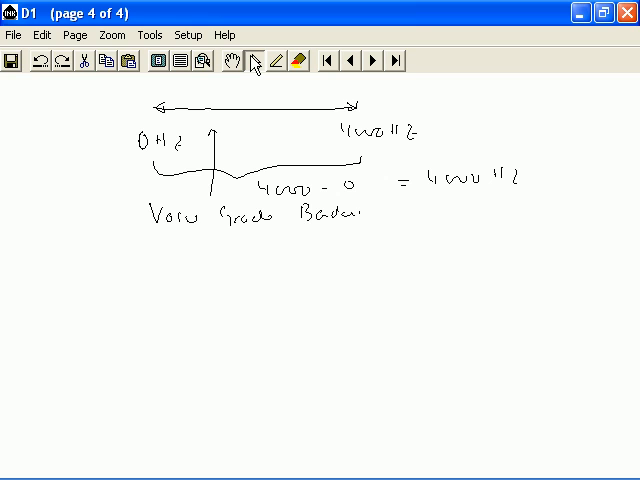
drag(368, 215, 395, 220)
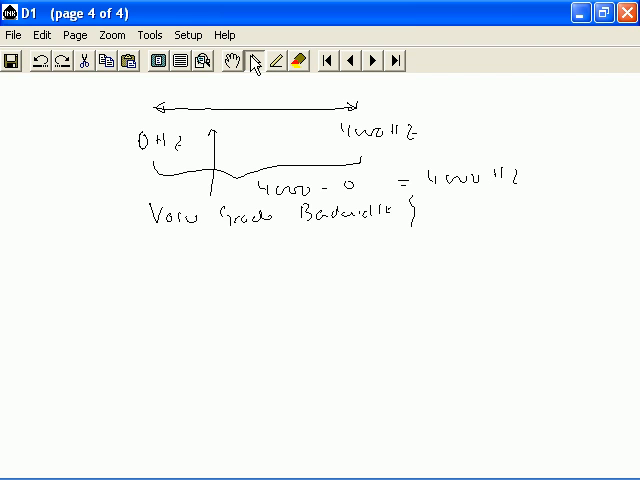
- Draw a second range line labelled 300 MHz to 700 MHz and write 700 - 300 = 400 MHz
drag(180, 286, 192, 286)
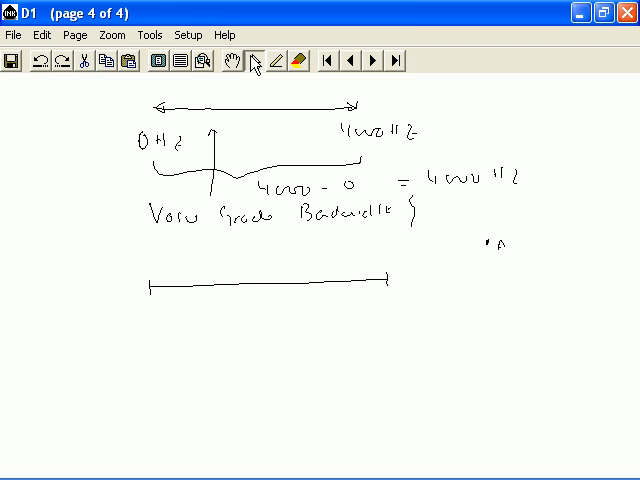
drag(500, 240, 575, 245)
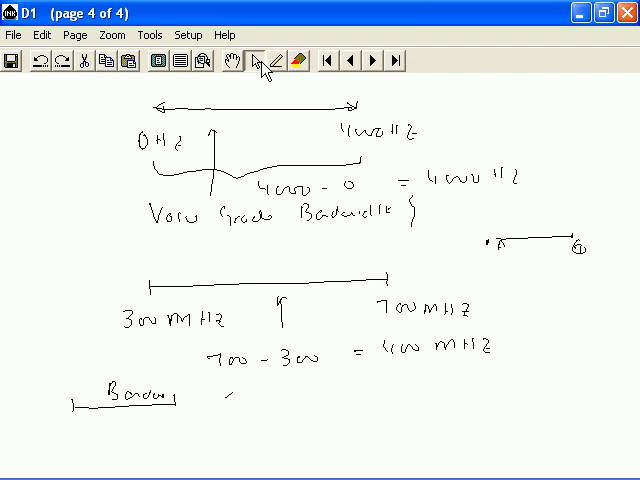
- Write Shanon's and S ∝ b, then Copper and Fiber beside the calculation
drag(218, 405, 283, 405)
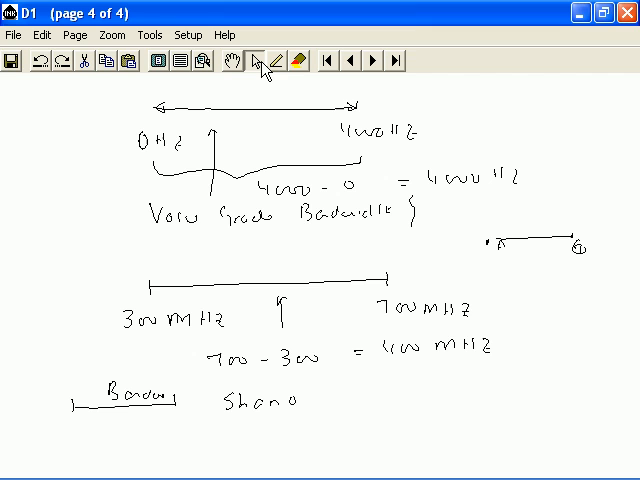
drag(290, 400, 320, 400)
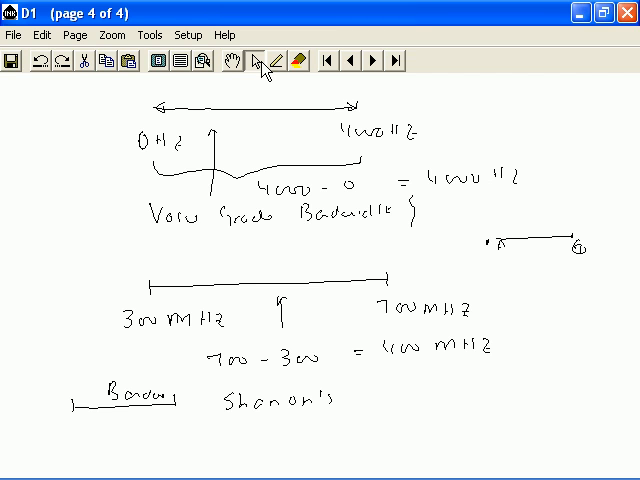
drag(415, 385, 470, 385)
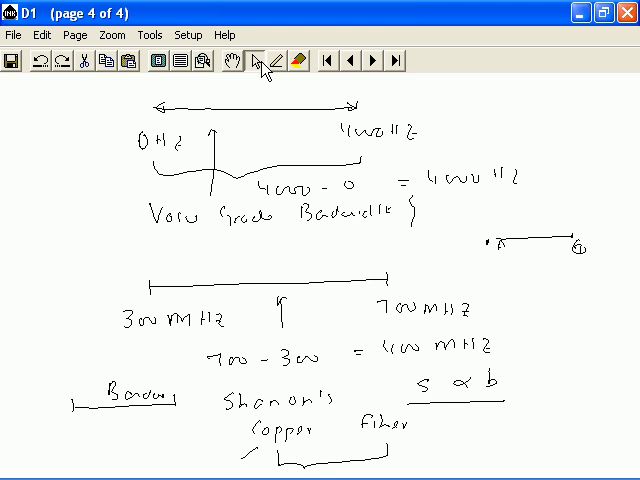
- Draw arrows pointing at Copper and Fiber and circle the word Copper
drag(225, 460, 250, 440)
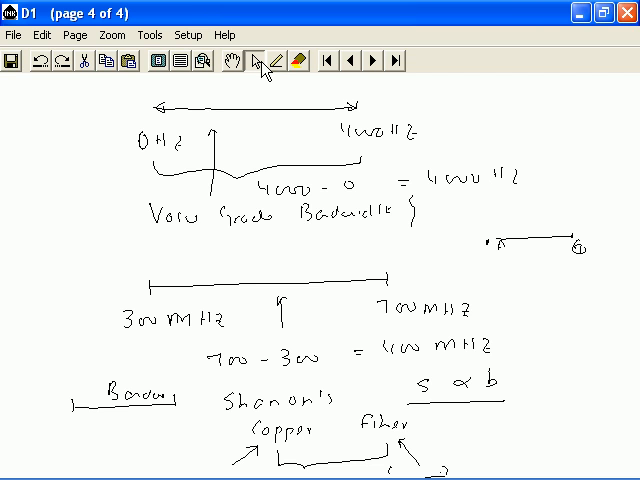
drag(245, 432, 325, 432)
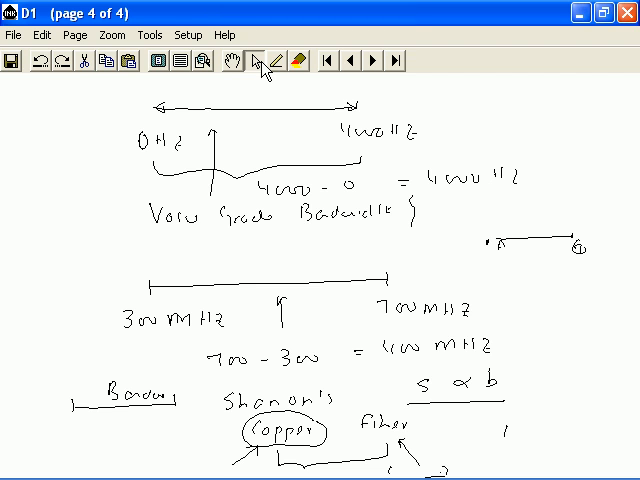
text(Bandw)
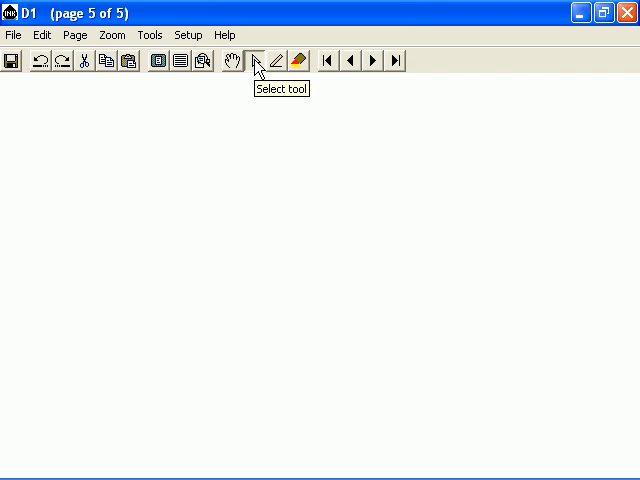
mouse_move(258, 68)
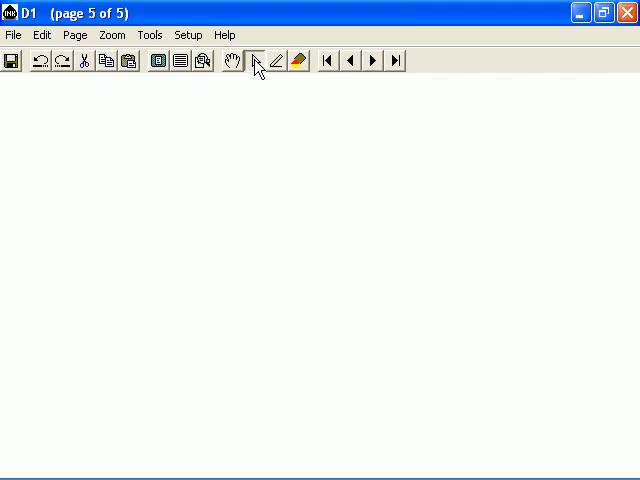
- Draw a range line labelled Copper and write Ethernet below it
drag(75, 105, 225, 103)
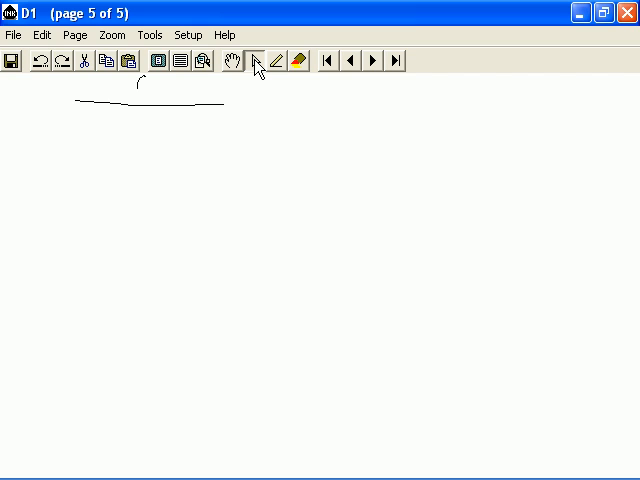
drag(128, 88, 185, 92)
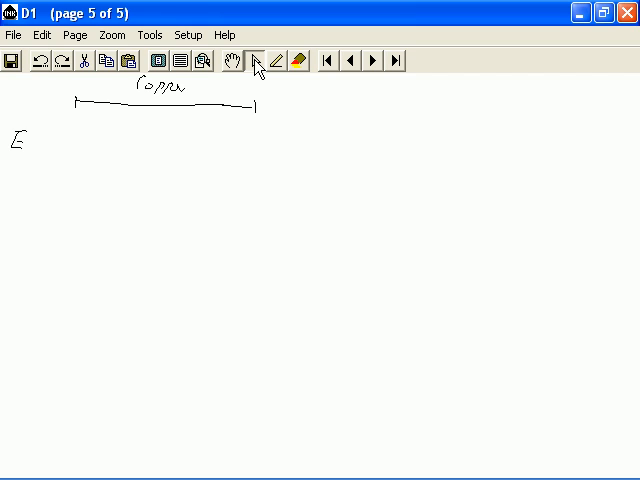
drag(20, 140, 80, 145)
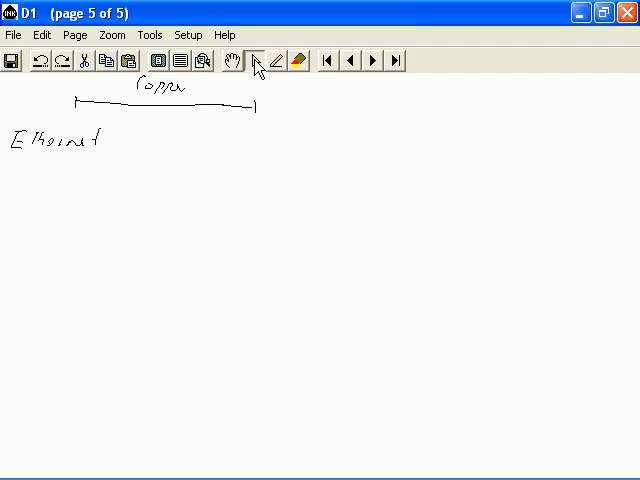
- Write speeds 1 Mbps and 10 Mbps with an arrow from 10 Mbps to copper and a bracket toward the next speed
drag(60, 178, 72, 172)
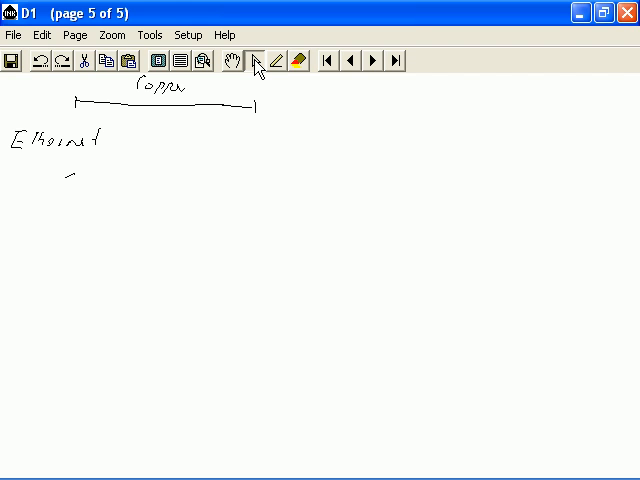
drag(60, 185, 90, 175)
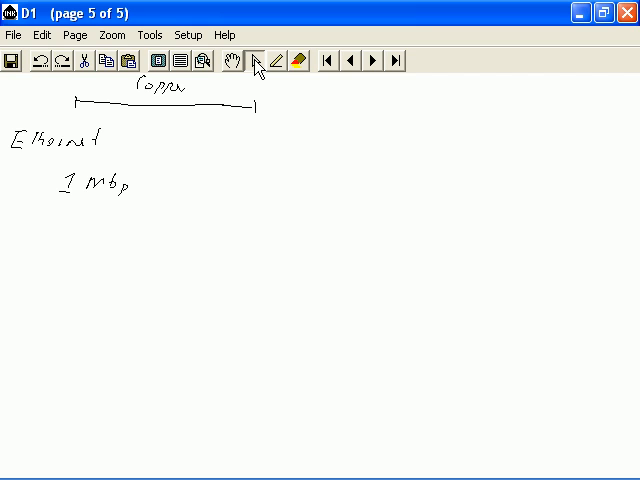
drag(180, 180, 205, 115)
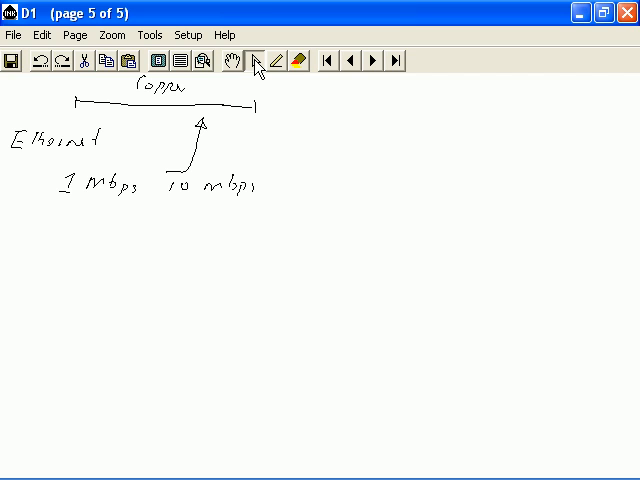
drag(270, 215, 295, 210)
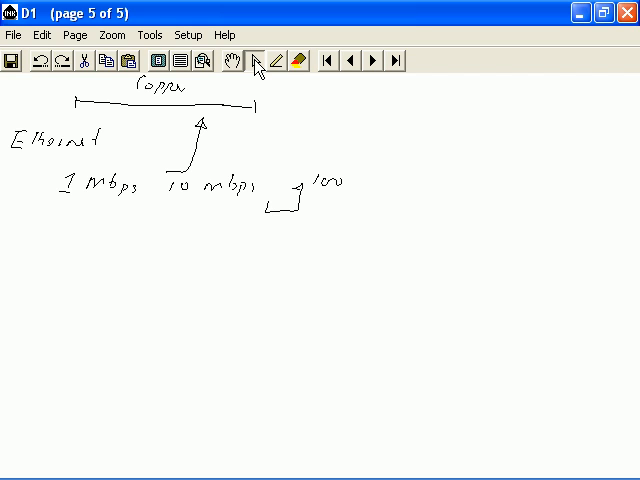
- Add a Fiber line, write and circle 100 Mbps, and arrow it back to copper
text(mbps)
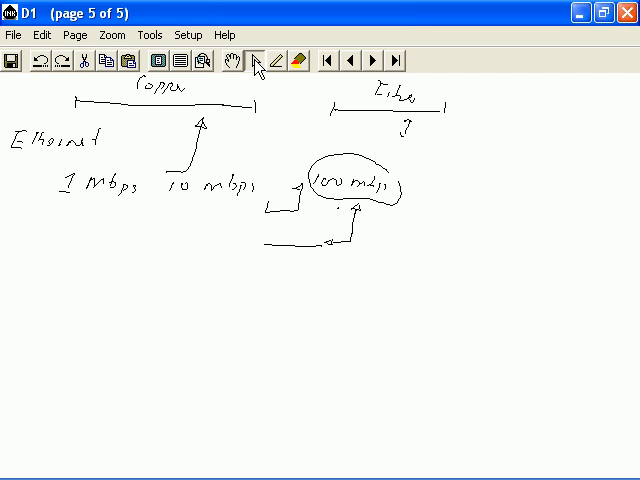
drag(205, 215, 235, 248)
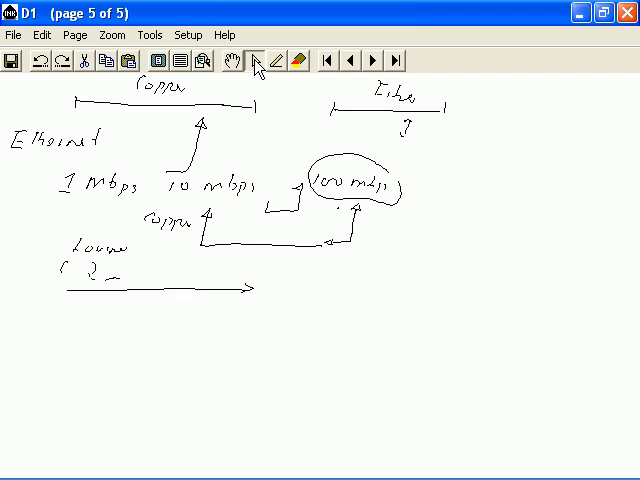
- Draw crossed axes with curved arrows labelled Copper and Fiber, then a corner arrow marked 1G
drag(120, 278, 165, 278)
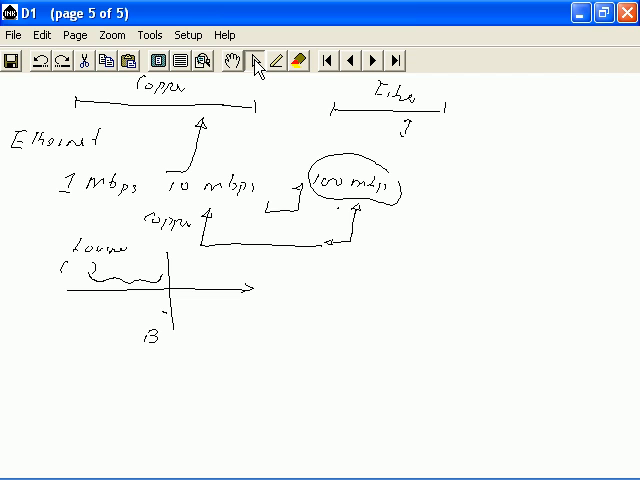
drag(160, 315, 200, 300)
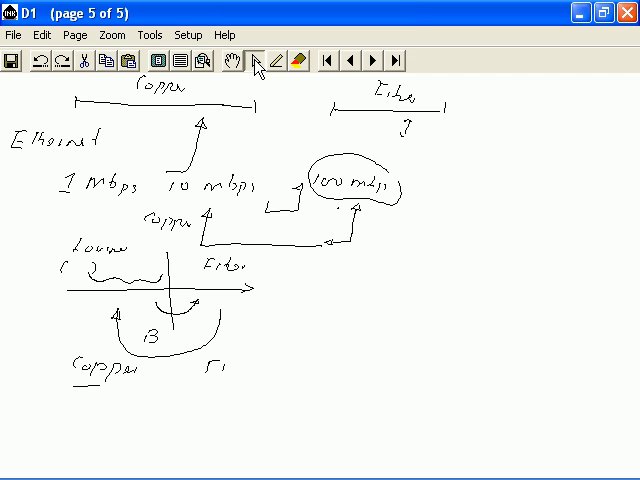
text(Fiber)
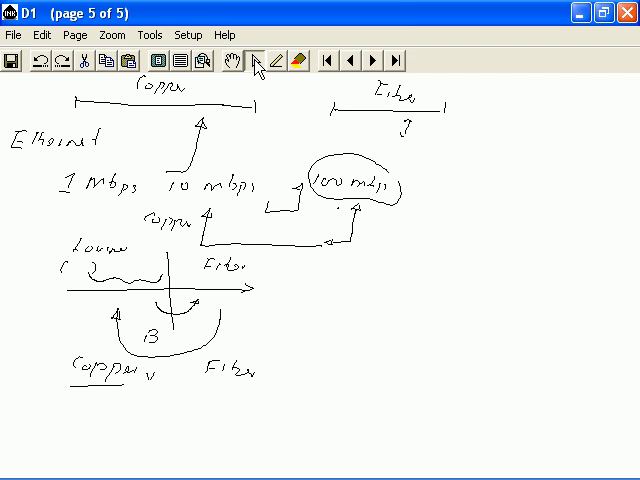
drag(388, 265, 328, 338)
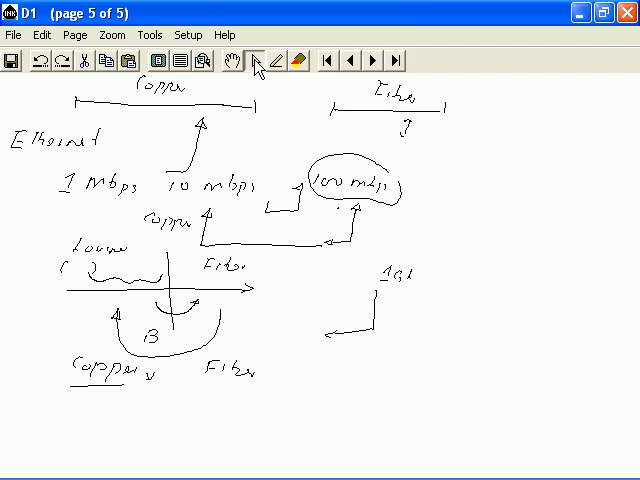
- Label the branch 1Gbps Ethernet and draw a long arrow from it back to Copper
click(410, 278)
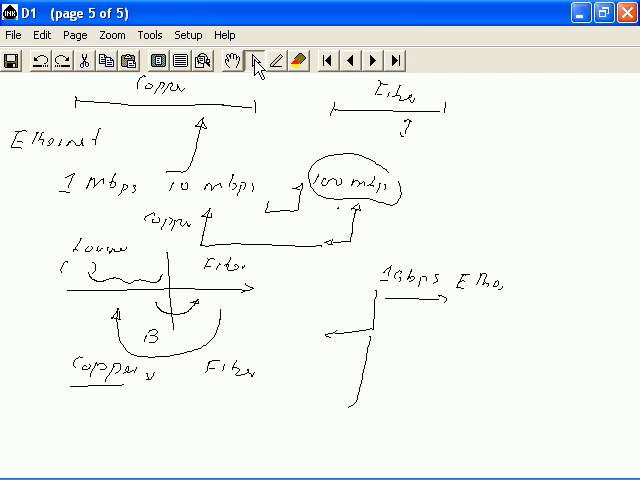
drag(90, 405, 350, 410)
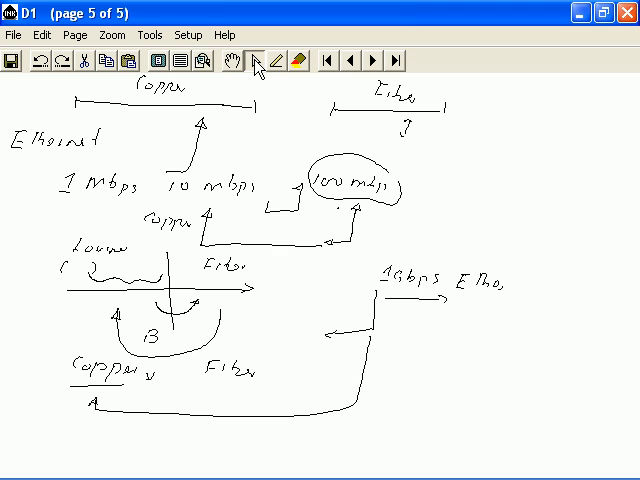